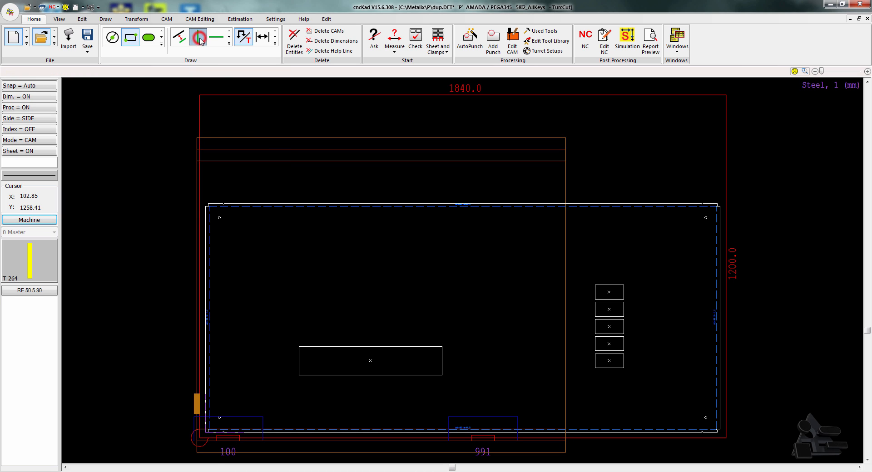
Split the top edge at a vertical help line using the Edit Split command.
{"action": "left_click", "coordinate": [199, 37]}
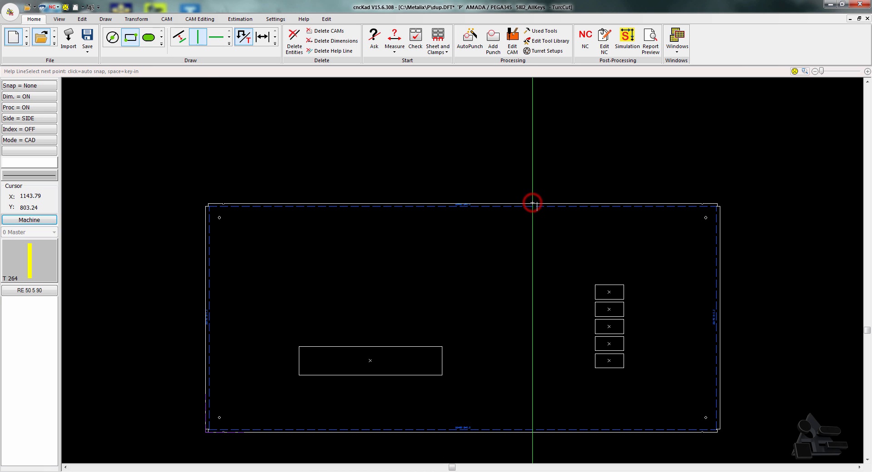
{"action": "mouse_move", "coordinate": [450, 170]}
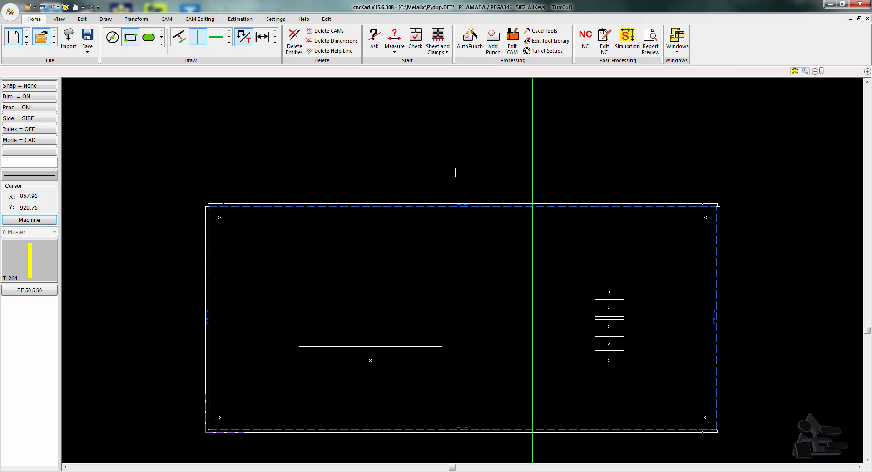
{"action": "left_click", "coordinate": [83, 18]}
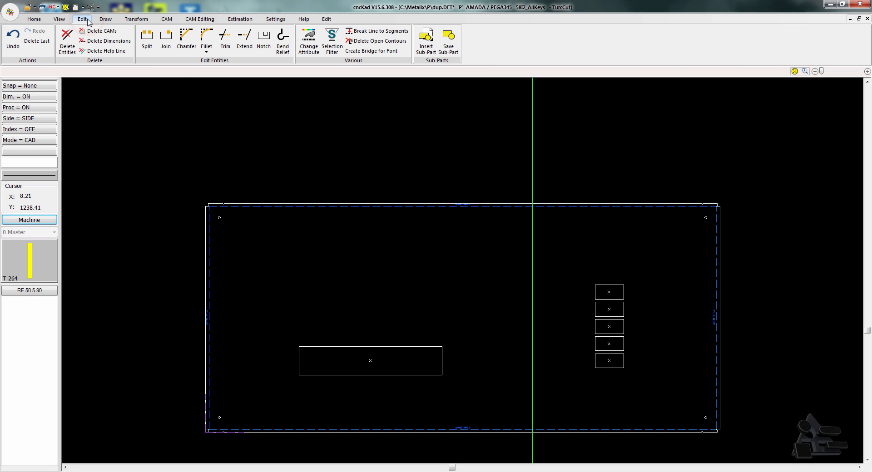
{"action": "left_click", "coordinate": [147, 39]}
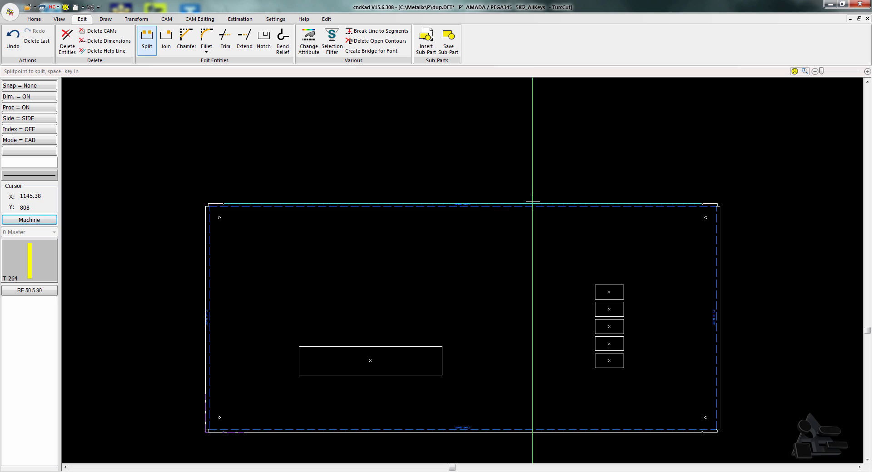
{"action": "left_click", "coordinate": [506, 430]}
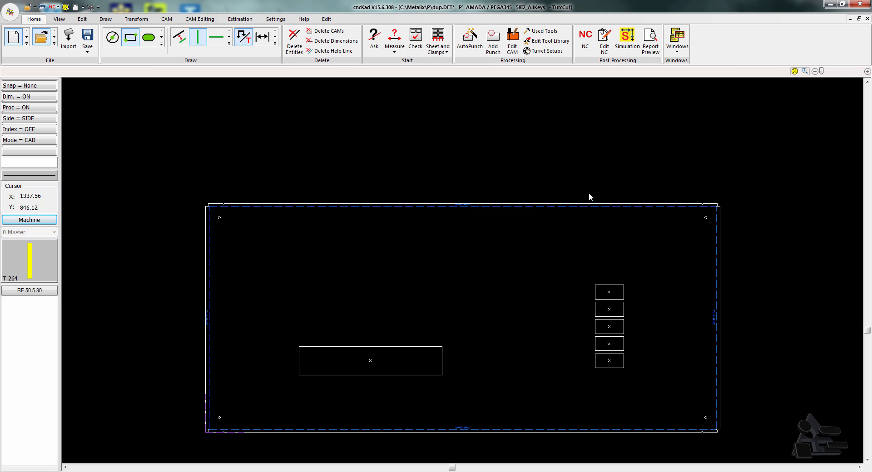
{"action": "mouse_move", "coordinate": [489, 202]}
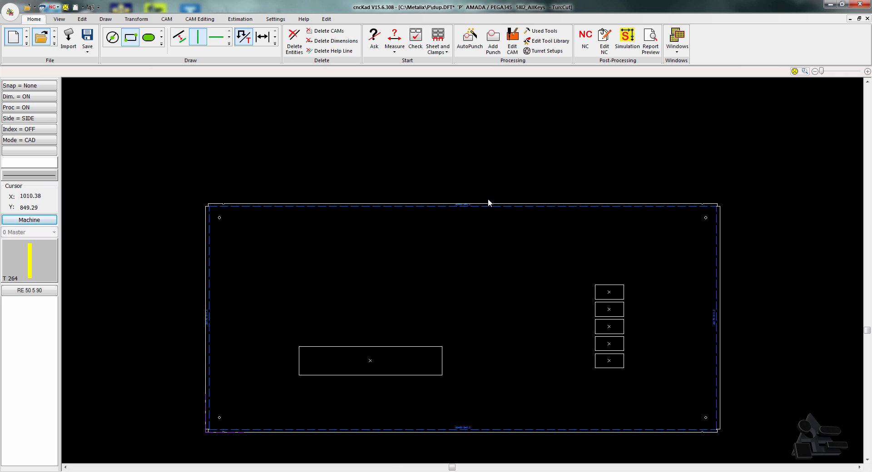
{"action": "mouse_move", "coordinate": [423, 173]}
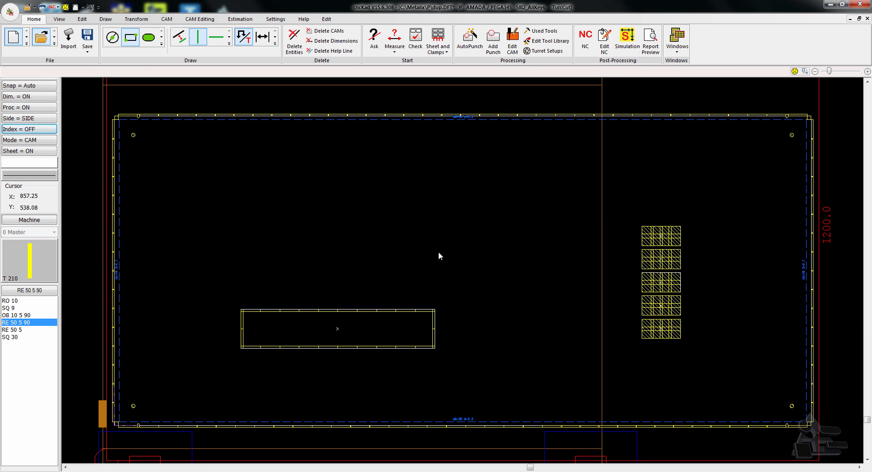
{"action": "mouse_move", "coordinate": [438, 256]}
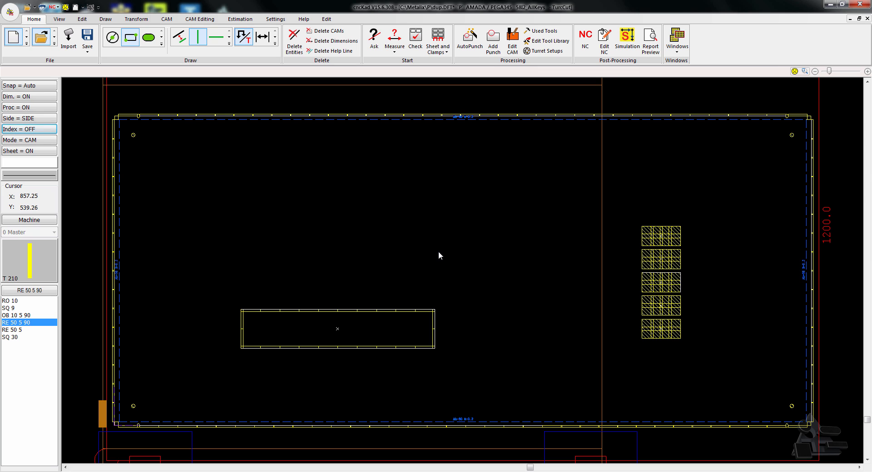
{"action": "mouse_move", "coordinate": [348, 174]}
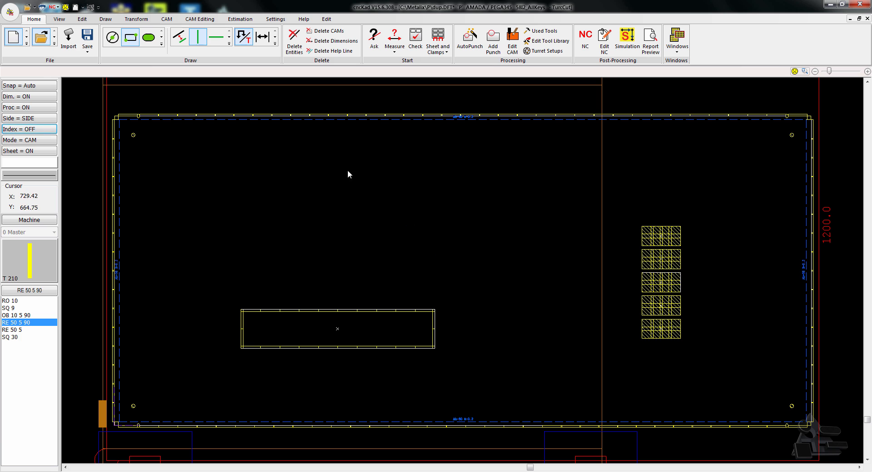
Bring up the CAM Editing commands for the auto-punched part.
{"action": "left_click", "coordinate": [199, 18]}
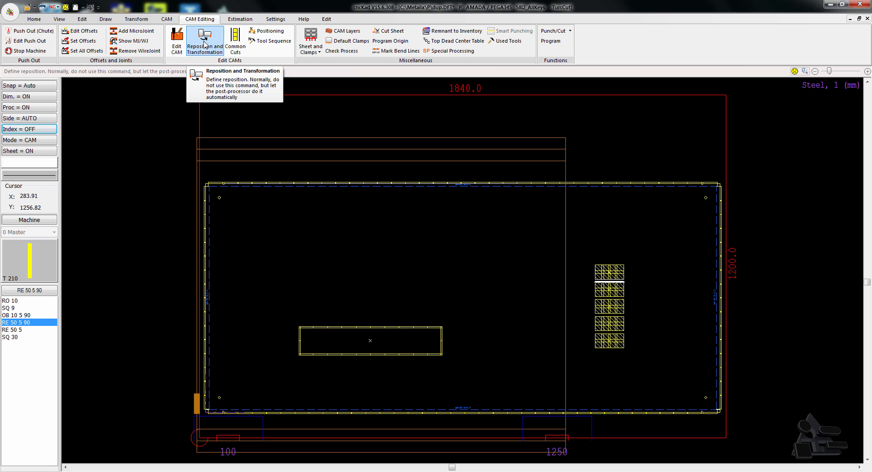
Add a Reposition by User with Auto Head Position at 605 on the sheet.
{"action": "left_click", "coordinate": [204, 41]}
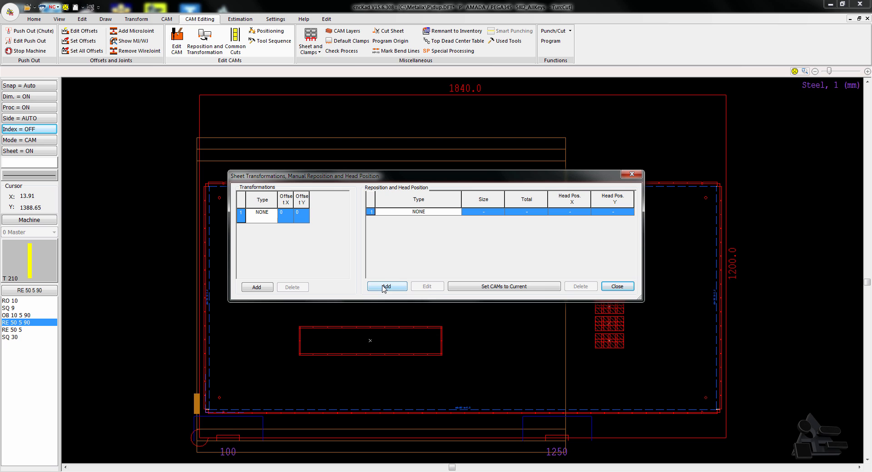
{"action": "left_click", "coordinate": [387, 286]}
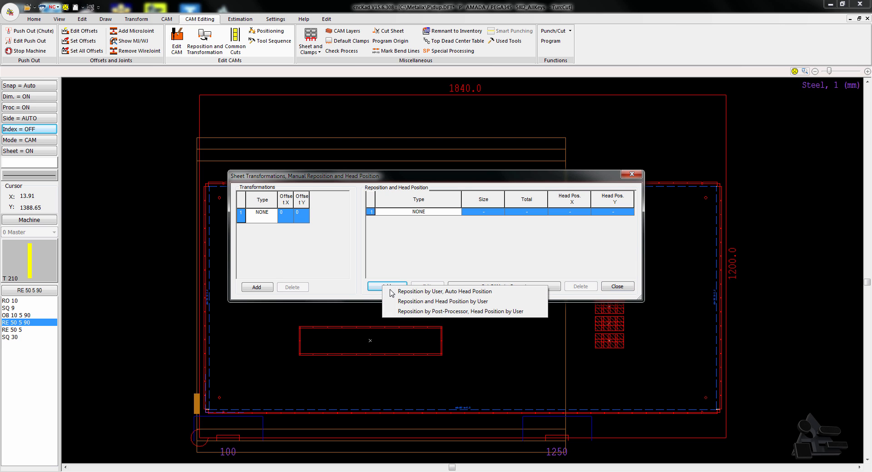
{"action": "left_click", "coordinate": [444, 292]}
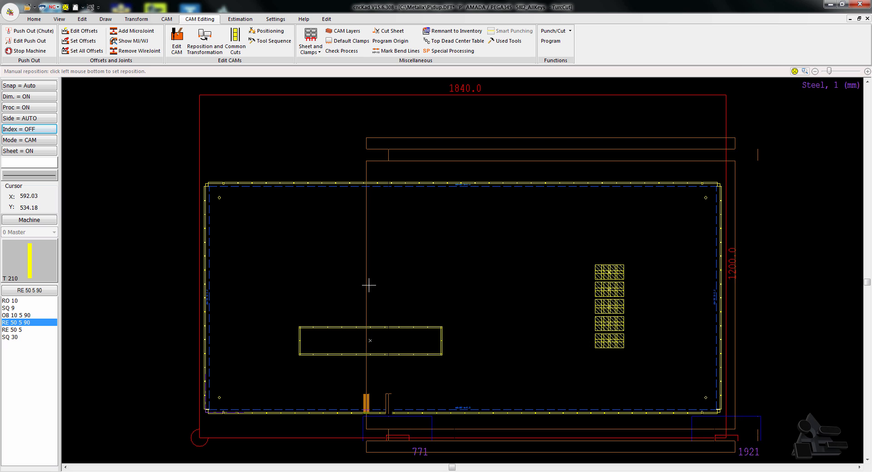
{"action": "mouse_move", "coordinate": [372, 286]}
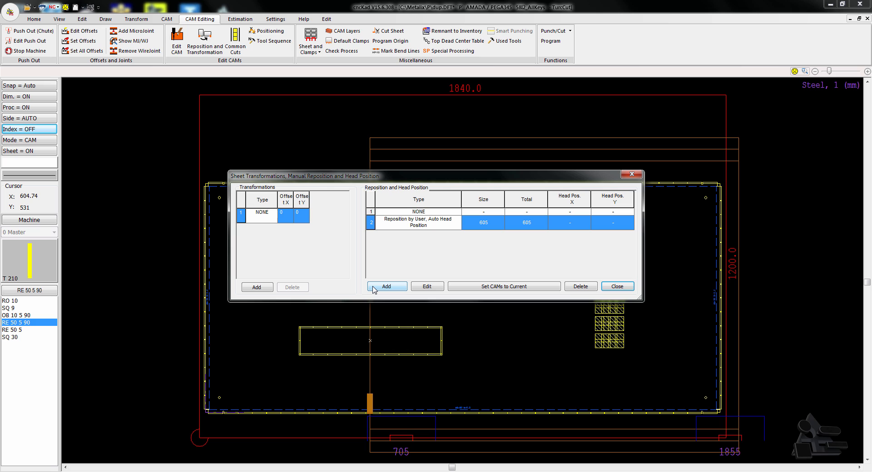
{"action": "left_click", "coordinate": [503, 287]}
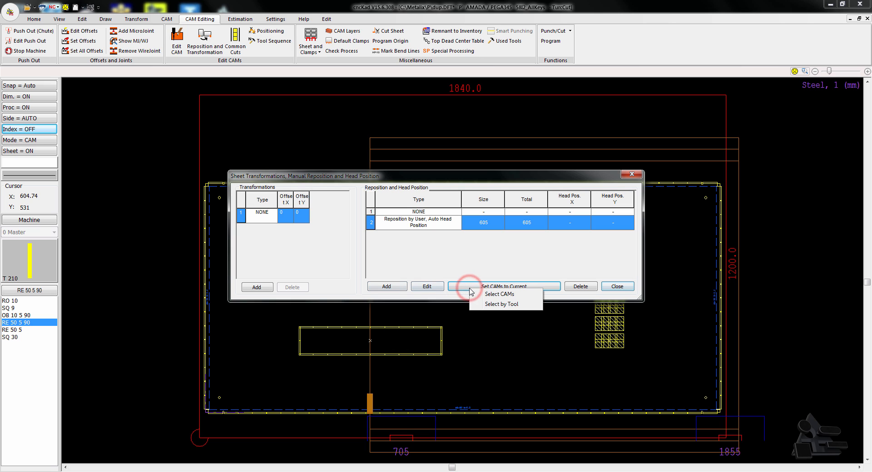
Assign the punches enclosed by a window selection to the 605 reposition.
{"action": "left_click", "coordinate": [500, 294]}
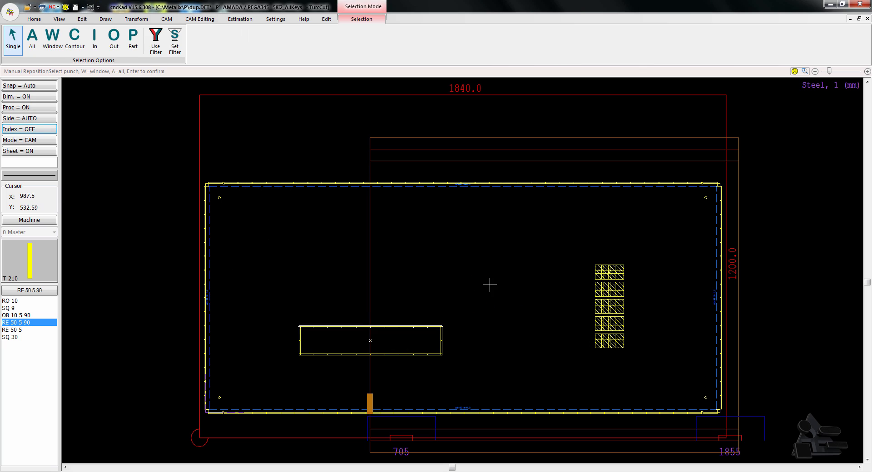
{"action": "left_click", "coordinate": [52, 39]}
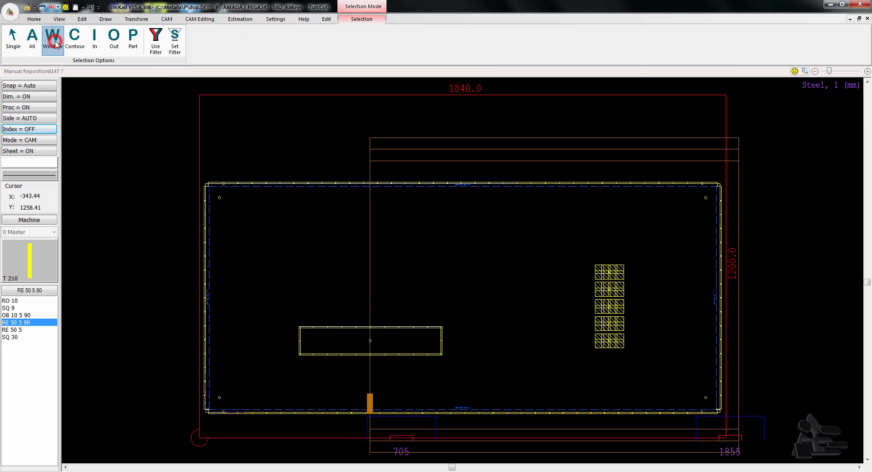
{"action": "left_click", "coordinate": [52, 39]}
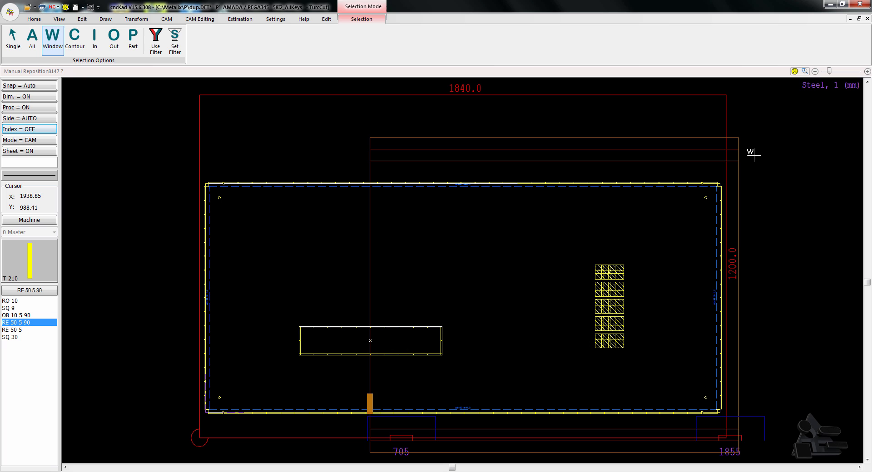
{"action": "left_click_drag", "start_coordinate": [752, 153], "coordinate": [497, 434]}
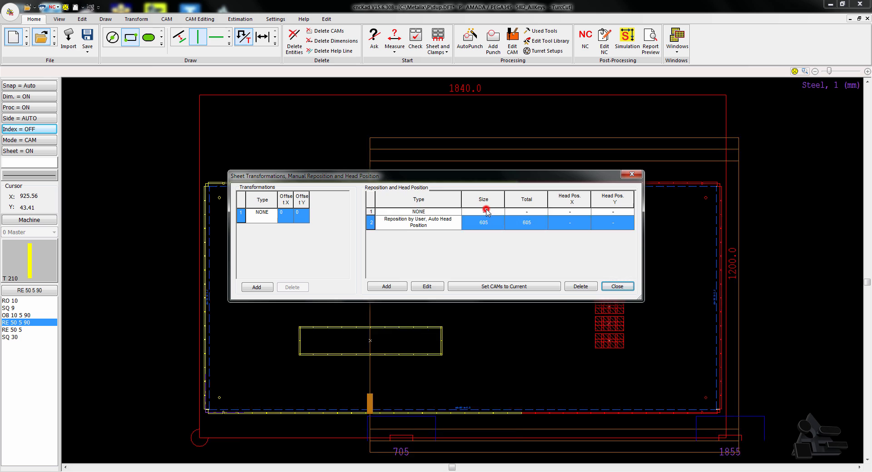
Return the sheet to the NONE reposition row and close the reposition dialog.
{"action": "left_click", "coordinate": [418, 212]}
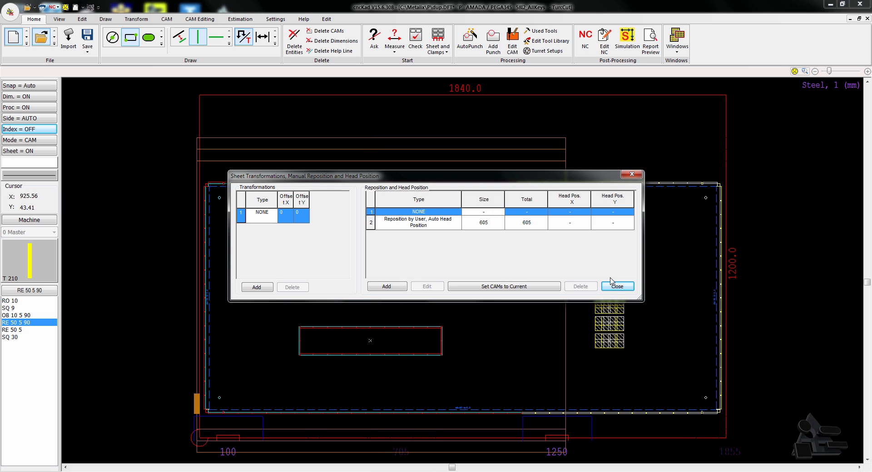
{"action": "left_click", "coordinate": [617, 287]}
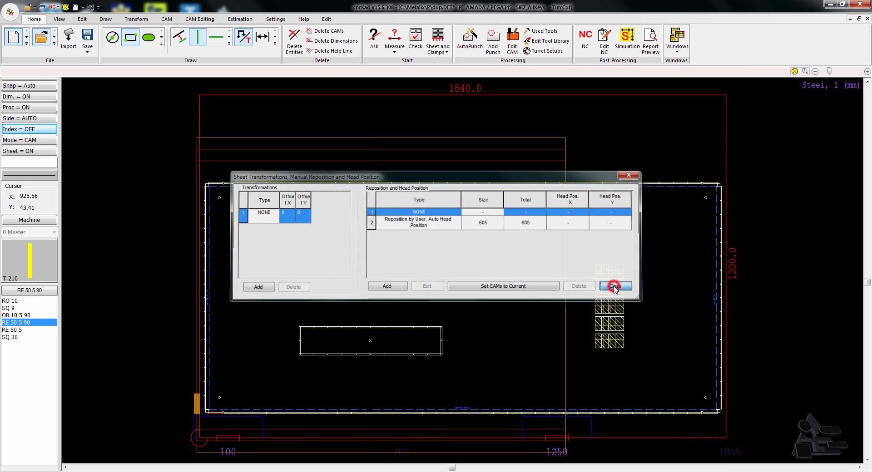
{"action": "left_click", "coordinate": [615, 286]}
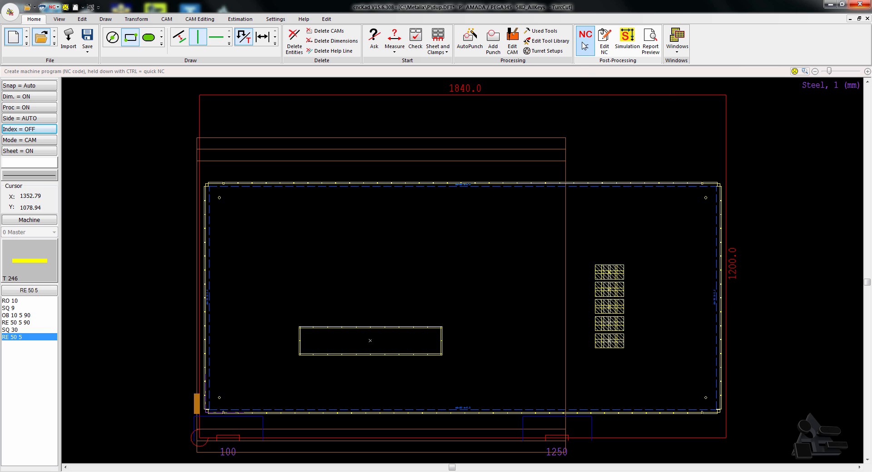
{"action": "mouse_move", "coordinate": [585, 35]}
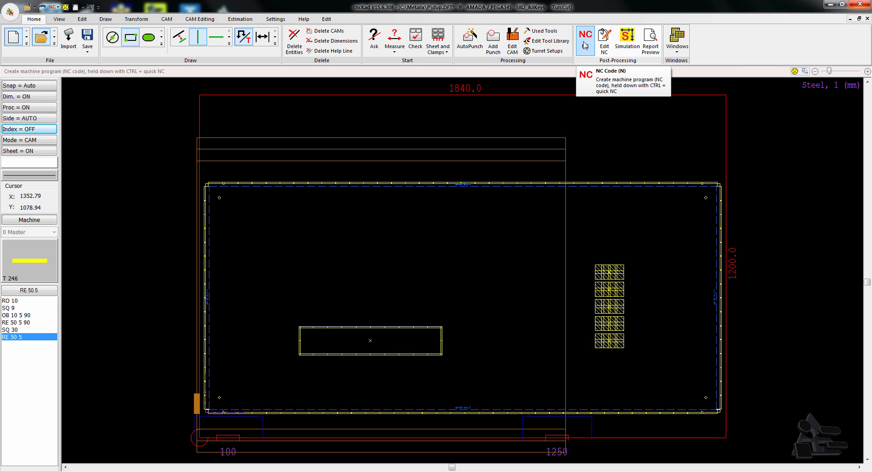
Run NC generation through User Data, Pre-Post Settings and Used Tools, then show the code in Simulation.
{"action": "left_click", "coordinate": [584, 34]}
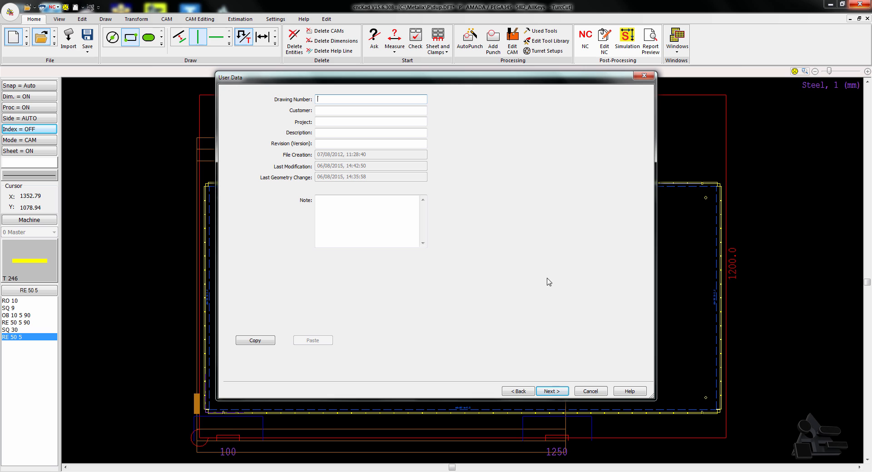
{"action": "left_click", "coordinate": [551, 391]}
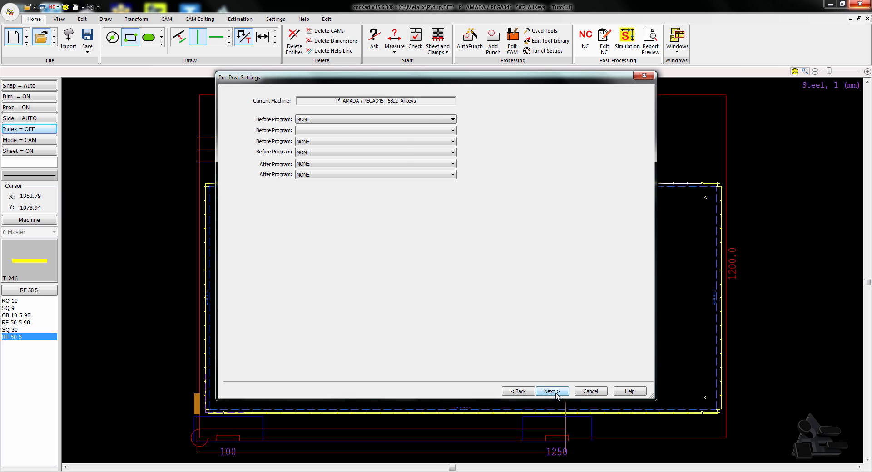
{"action": "left_click", "coordinate": [551, 391]}
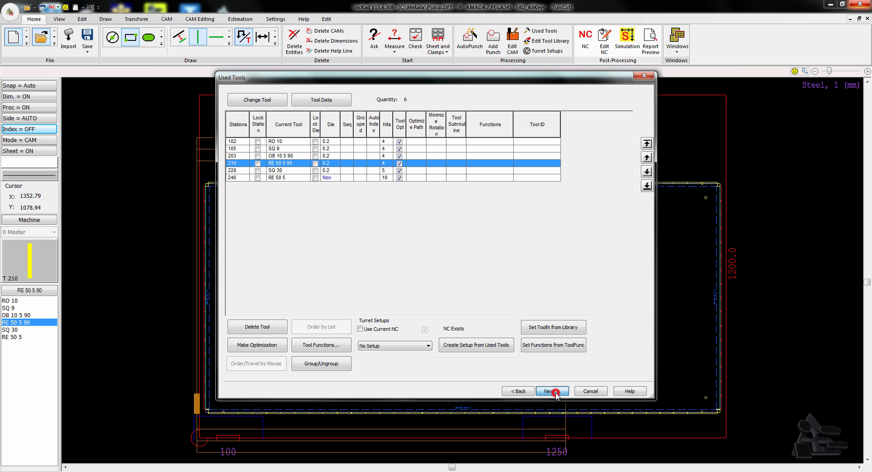
{"action": "left_click", "coordinate": [553, 392]}
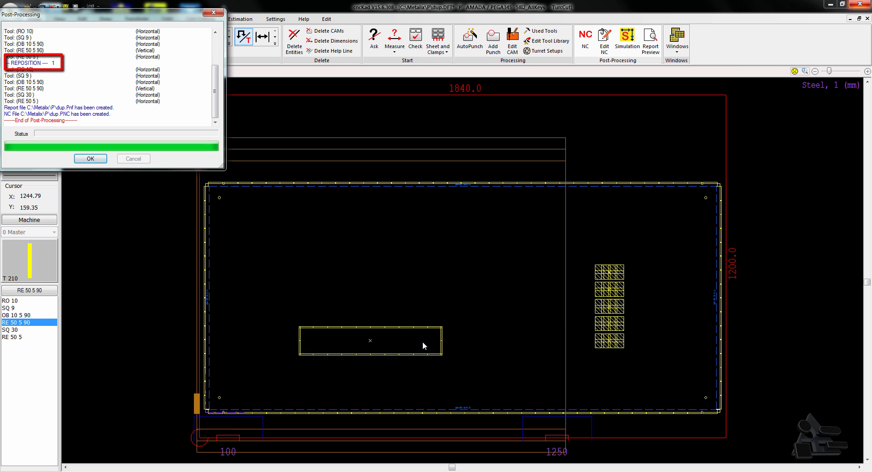
{"action": "left_click", "coordinate": [90, 159]}
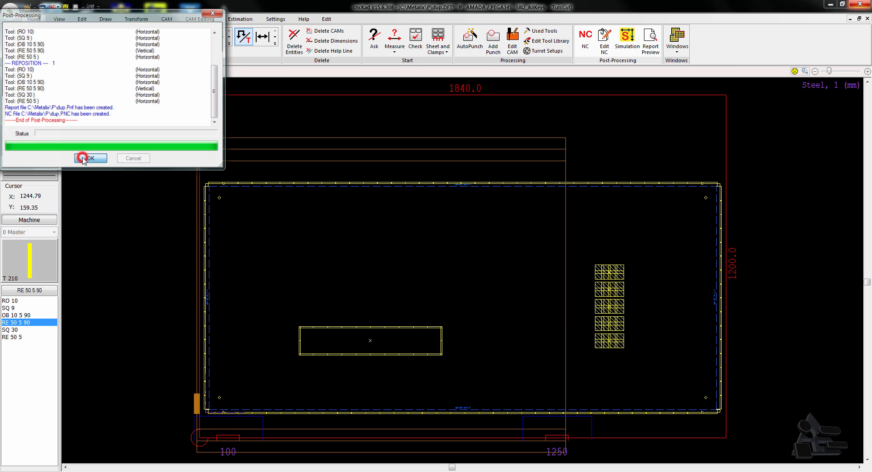
{"action": "left_click", "coordinate": [90, 158]}
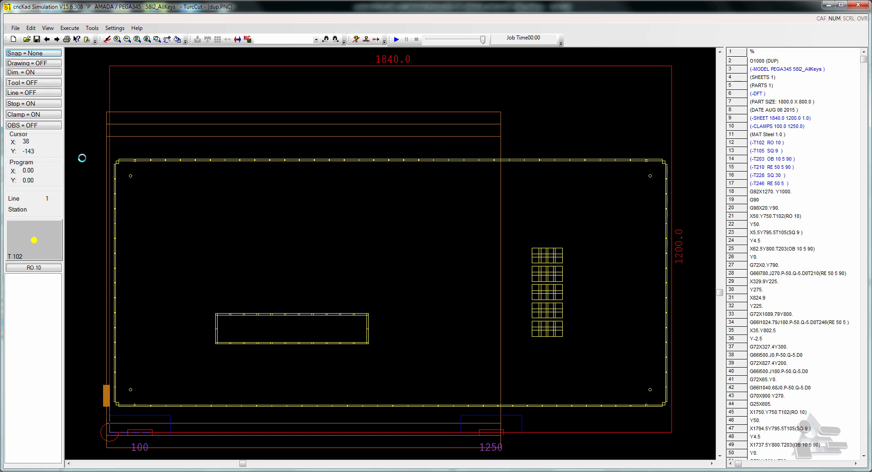